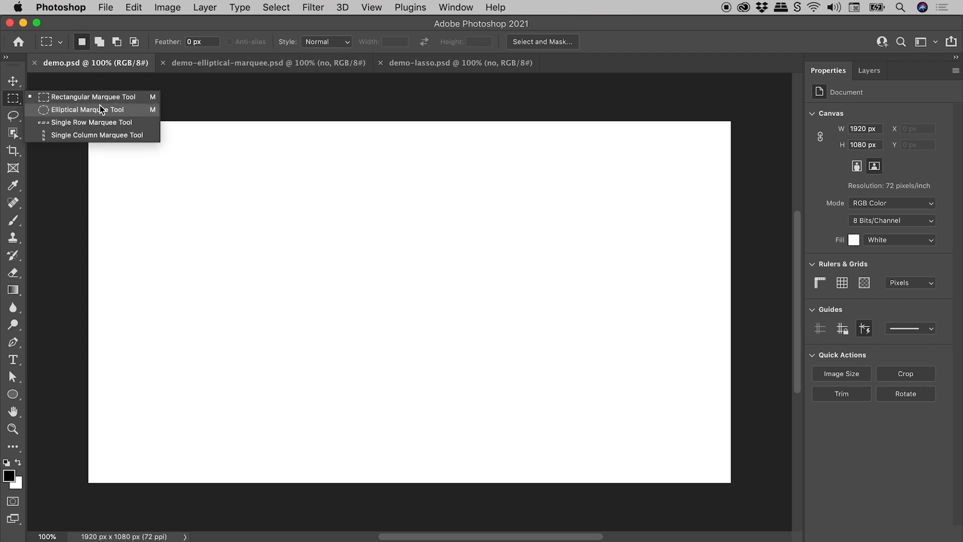
# Activate the Elliptical Marquee Tool with Anti-alias turned off.
pyautogui.click(85, 109)
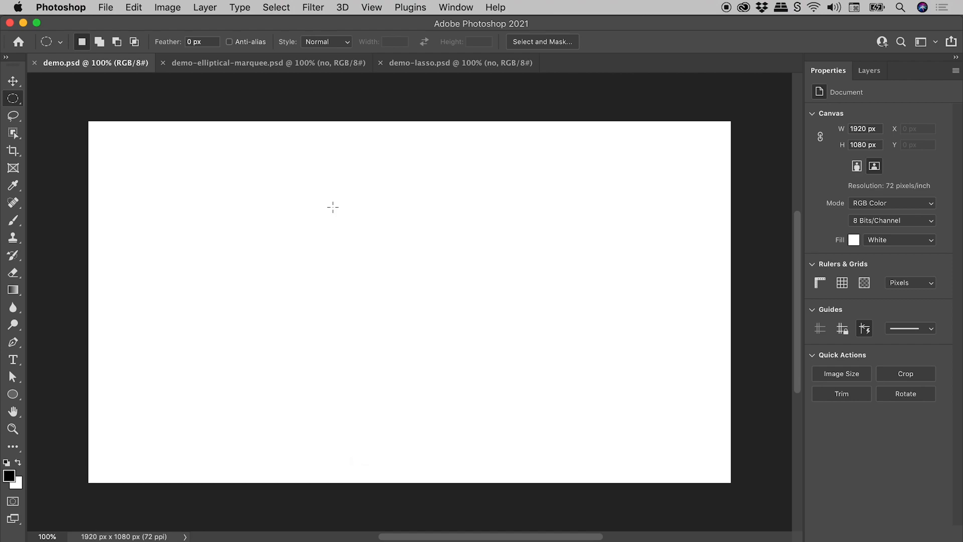
pyautogui.moveTo(245, 48)
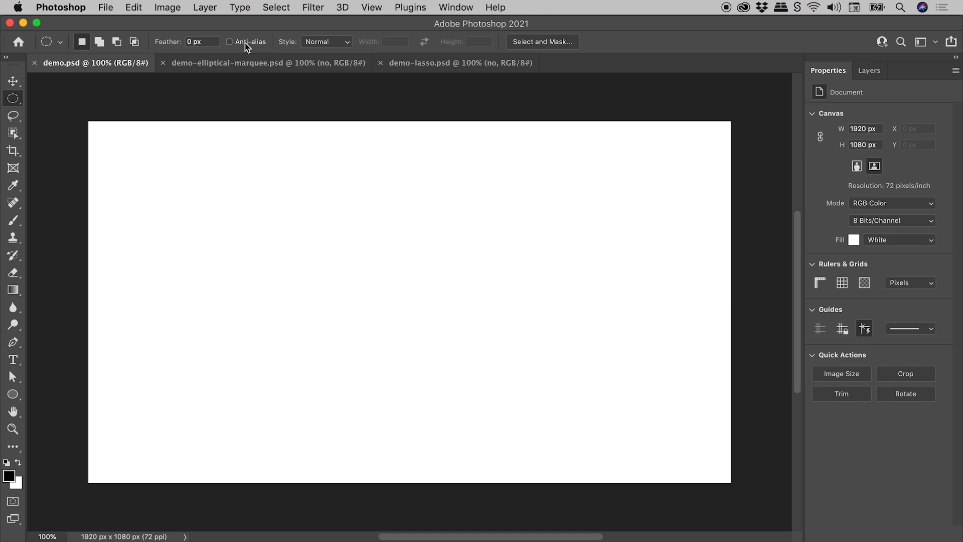
pyautogui.moveTo(284, 191)
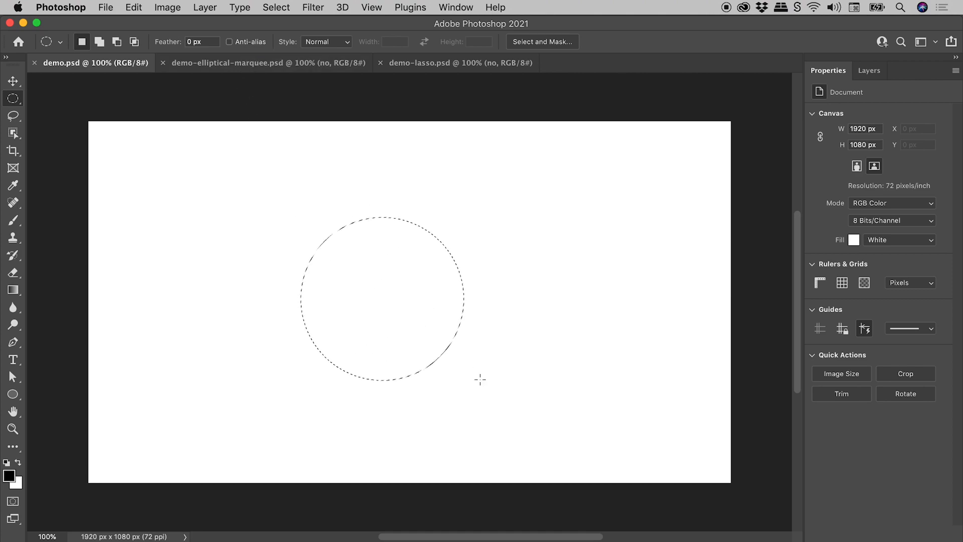
# Fill the drawn circular selection with solid black via Edit > Fill.
pyautogui.click(133, 7)
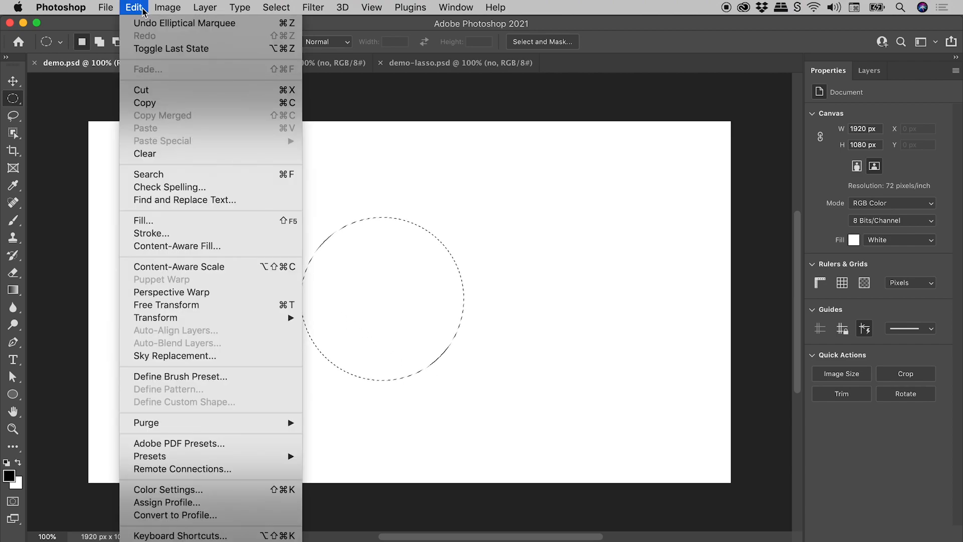
pyautogui.click(144, 219)
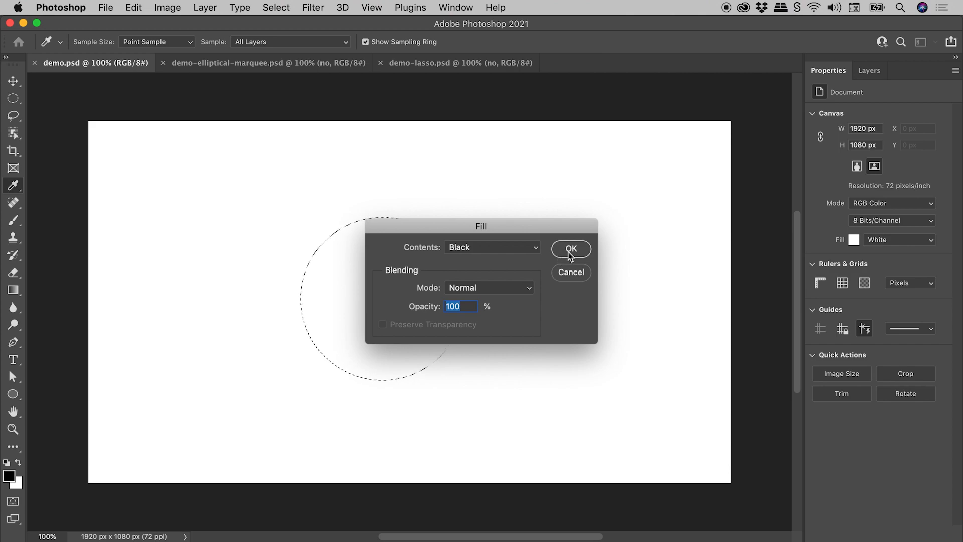
pyautogui.click(570, 249)
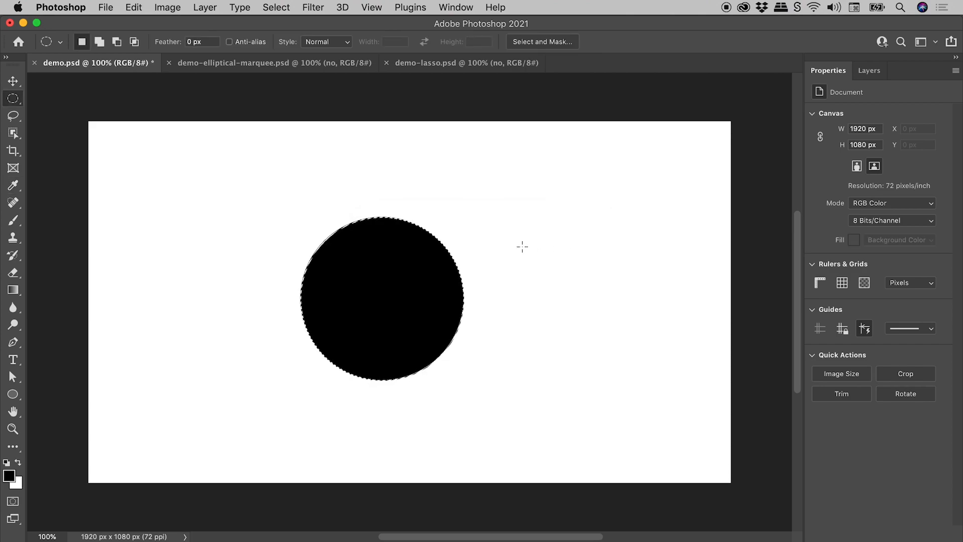
# Switch to the demo-elliptical-marquee.psd comparison document.
pyautogui.click(273, 63)
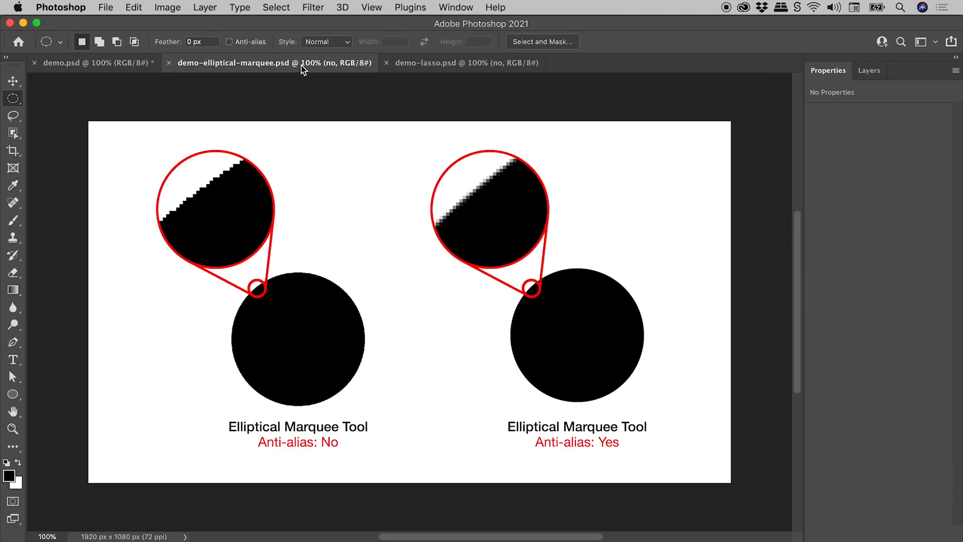
pyautogui.moveTo(331, 238)
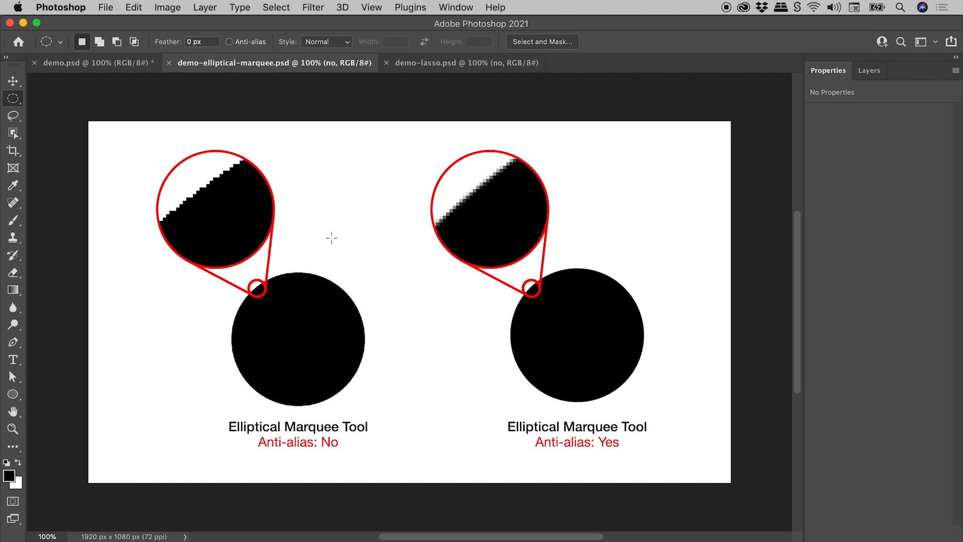
pyautogui.moveTo(291, 350)
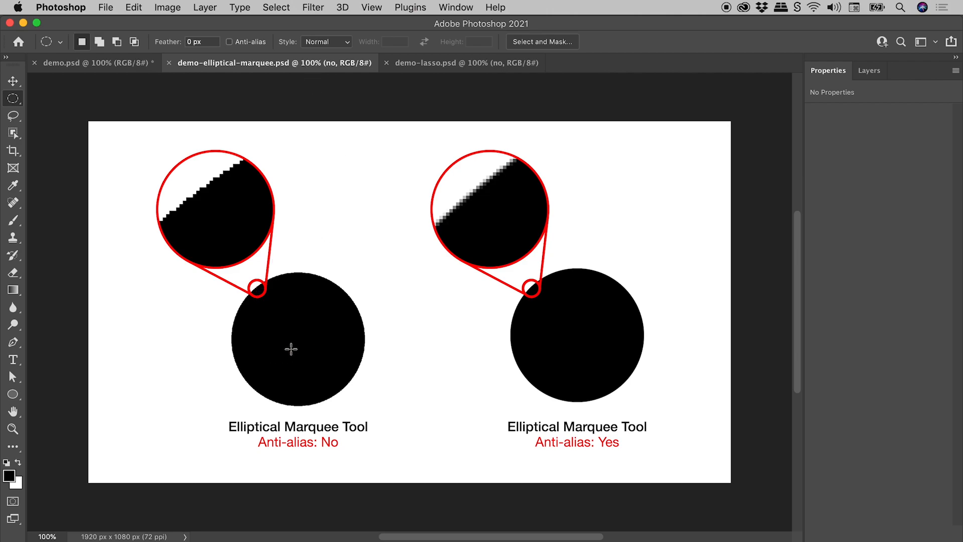
pyautogui.moveTo(567, 341)
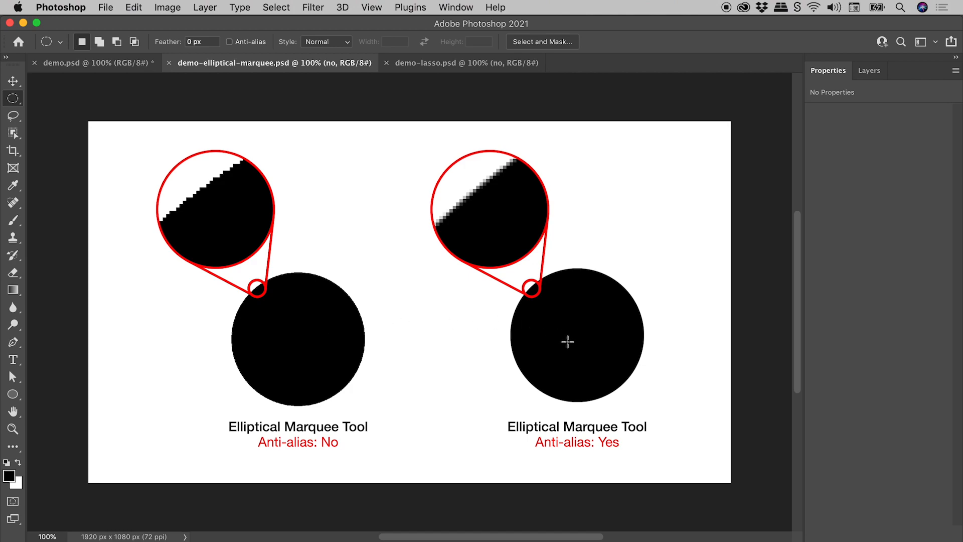
pyautogui.moveTo(585, 347)
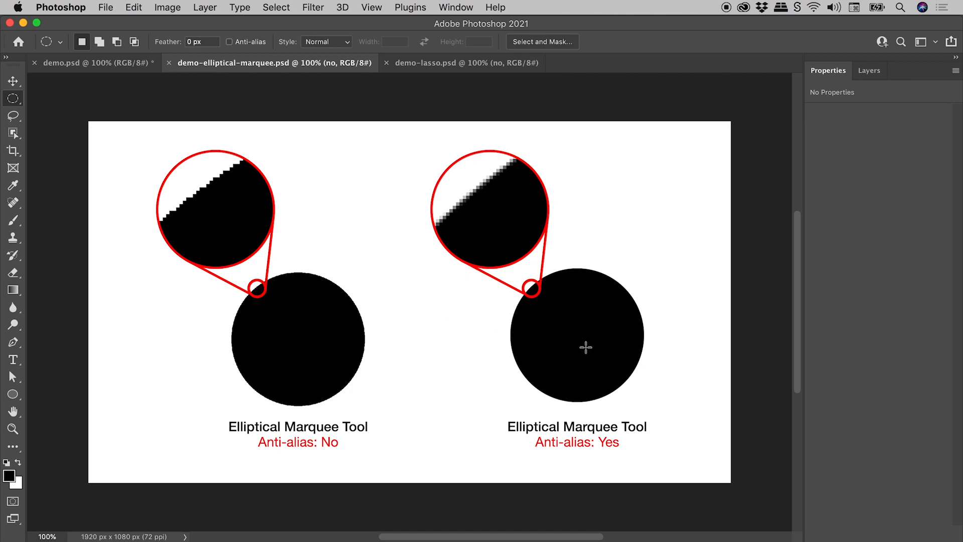
pyautogui.moveTo(324, 197)
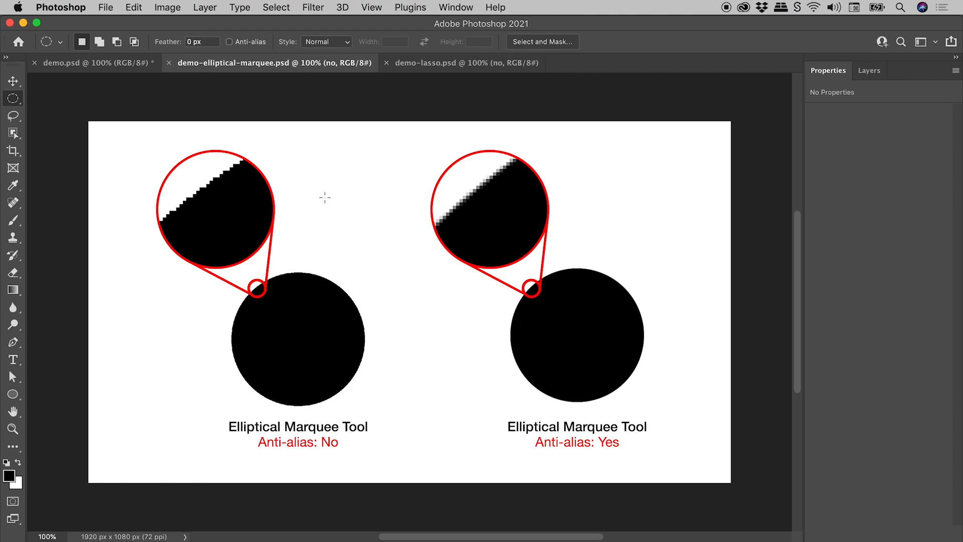
pyautogui.moveTo(193, 175)
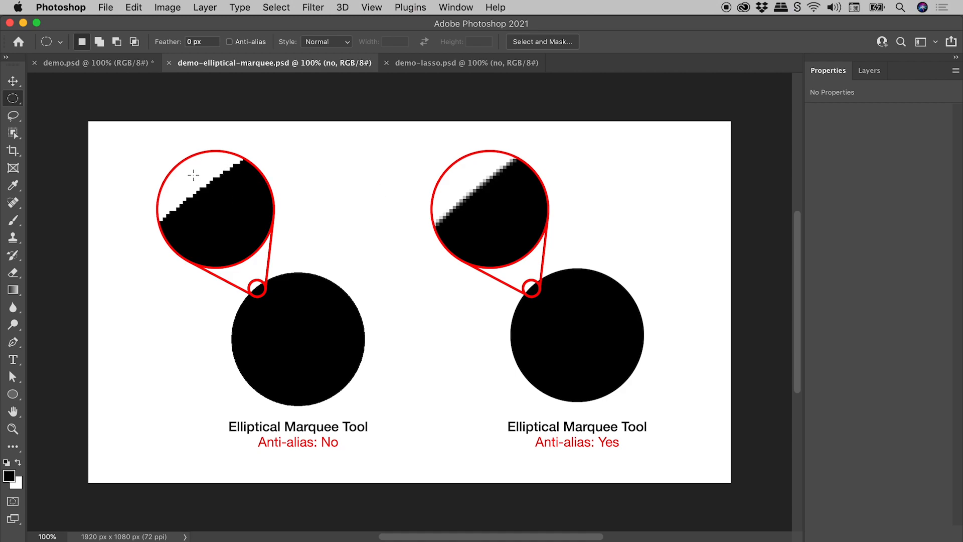
pyautogui.moveTo(547, 217)
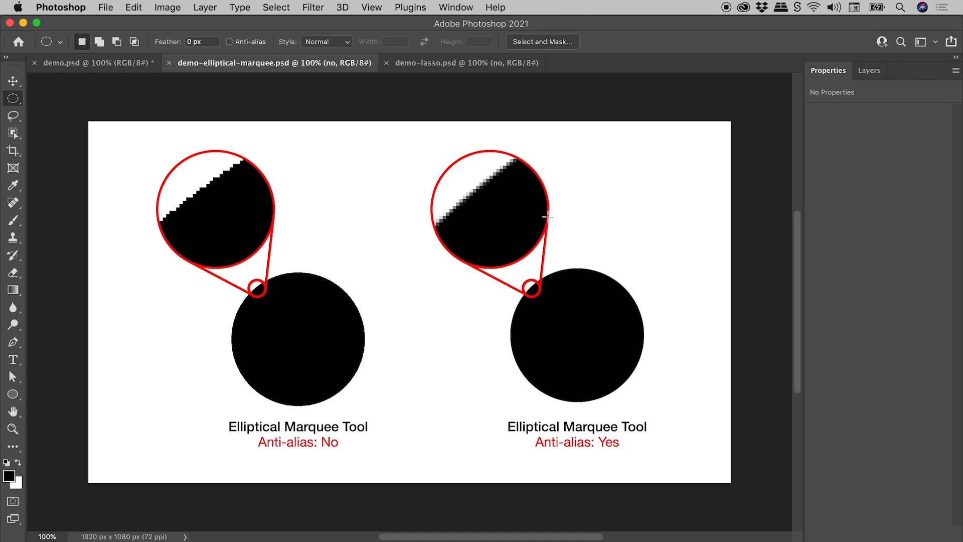
pyautogui.moveTo(493, 187)
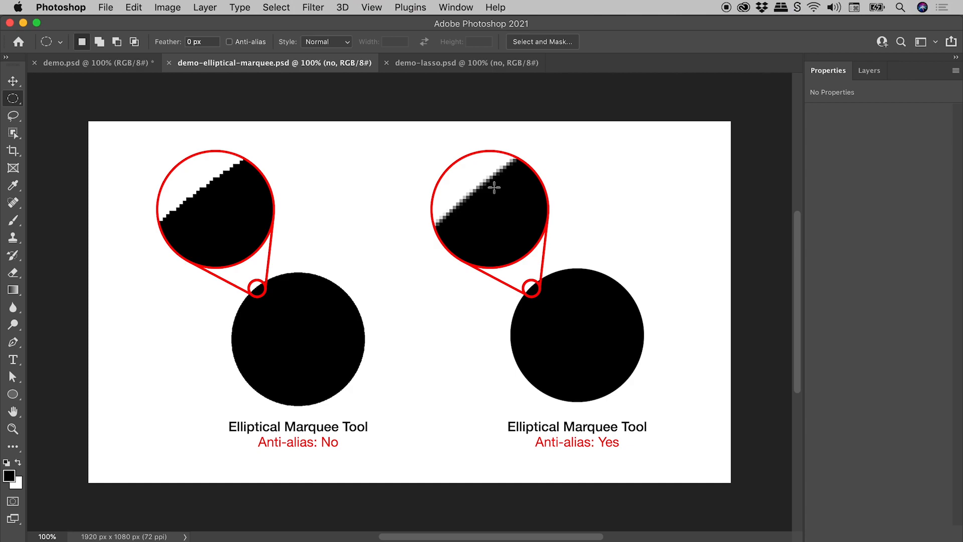
pyautogui.moveTo(425, 100)
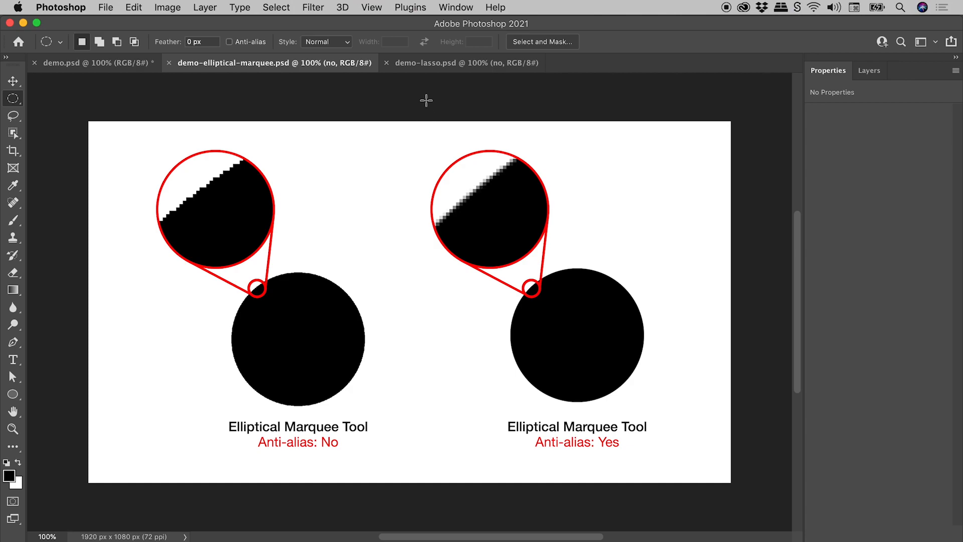
# Switch to demo-lasso.psd and activate the Lasso Tool from the lasso flyout.
pyautogui.click(465, 62)
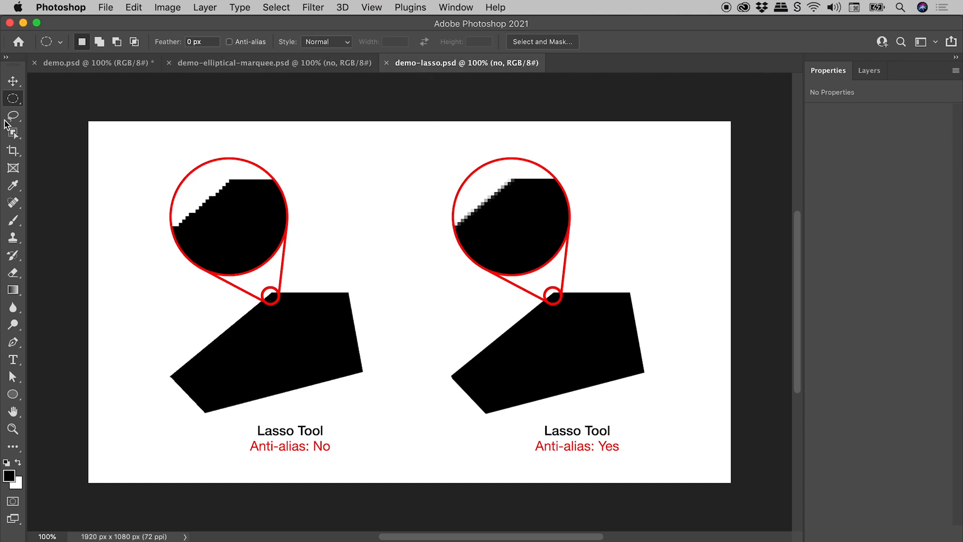
pyautogui.click(13, 117)
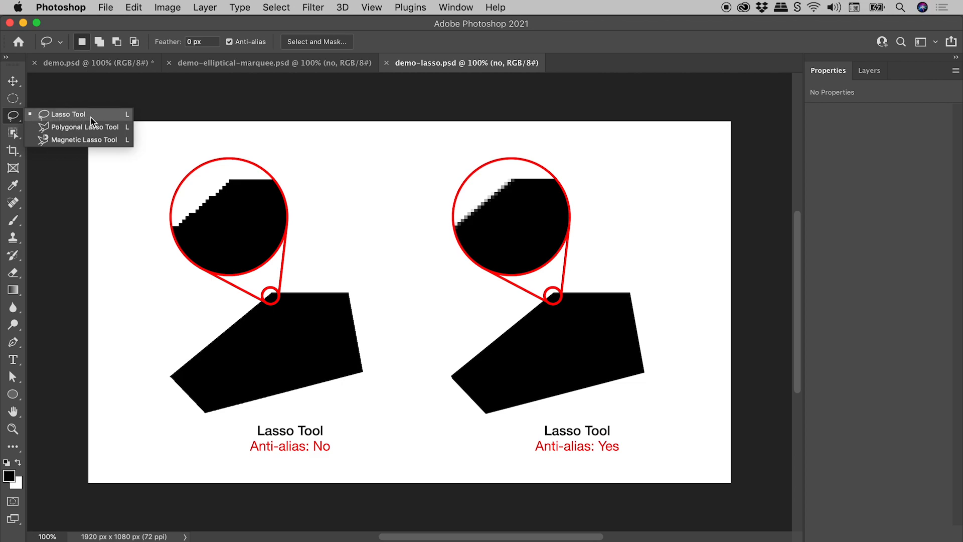
pyautogui.click(67, 115)
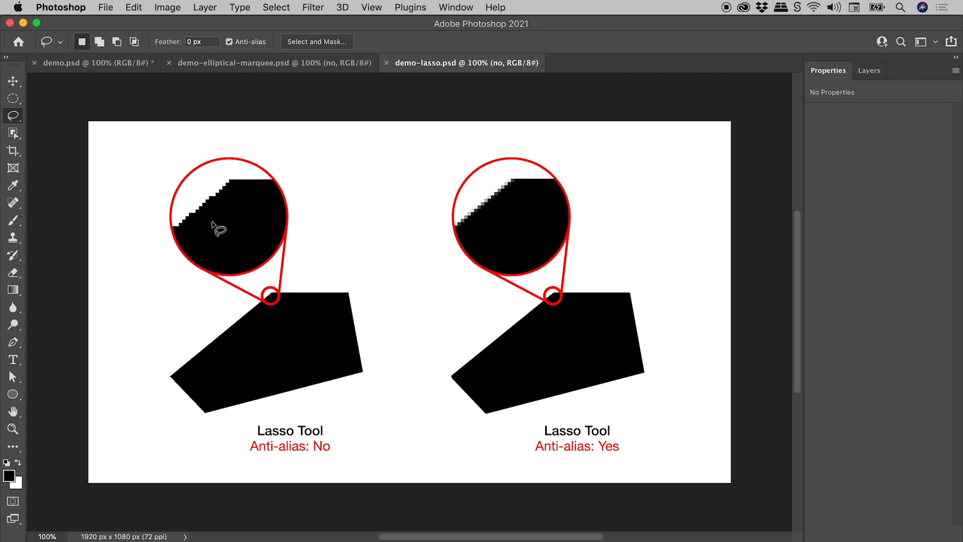
pyautogui.moveTo(249, 226)
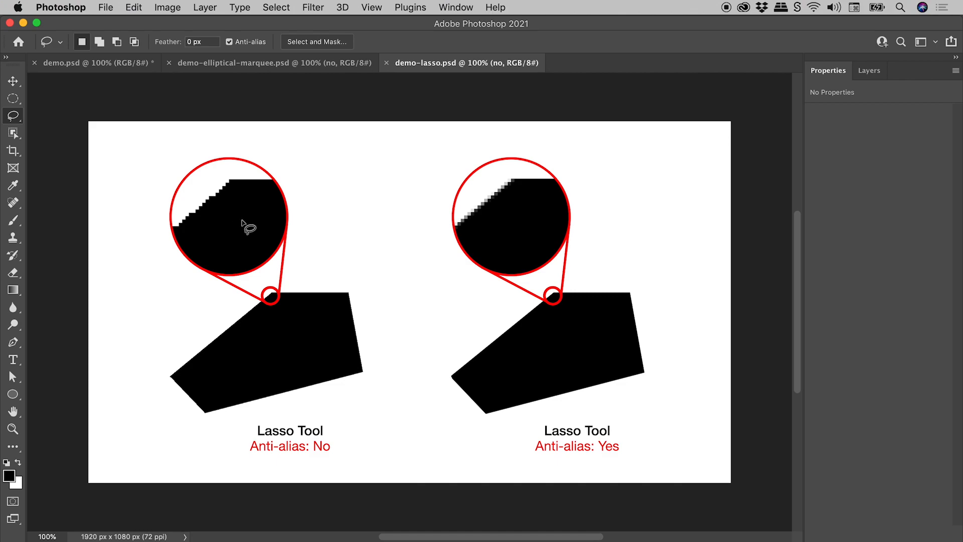
pyautogui.moveTo(525, 233)
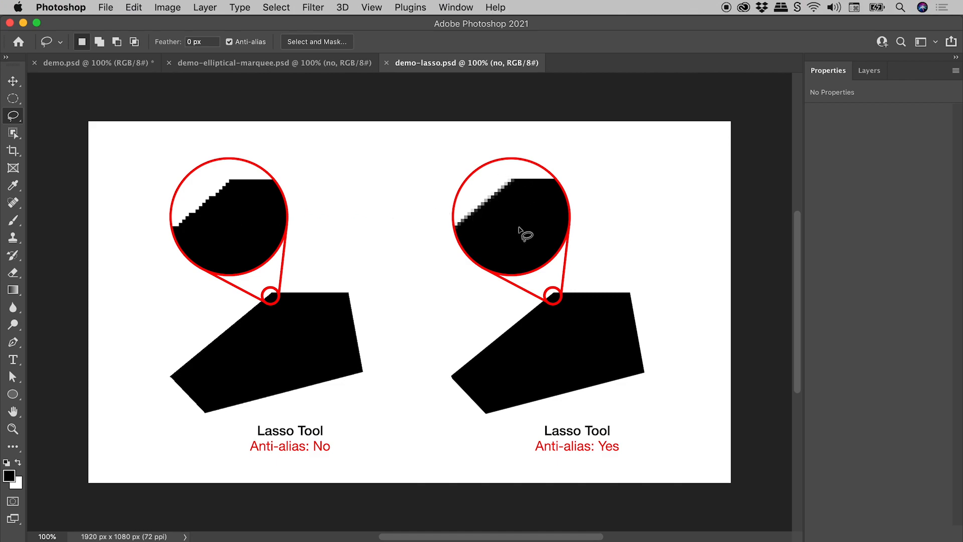